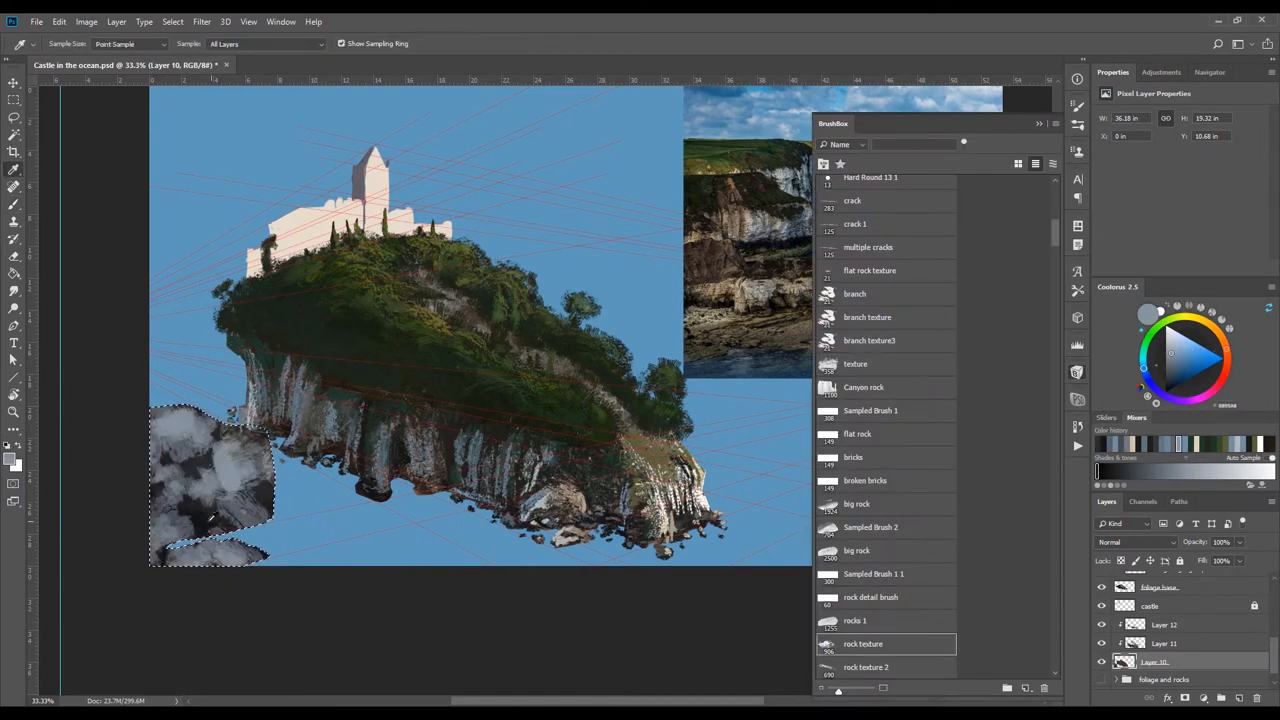
# Select the branch texture3 brush in BrushBox and close the panel to reveal the cliff reference
pyautogui.click(869, 340)
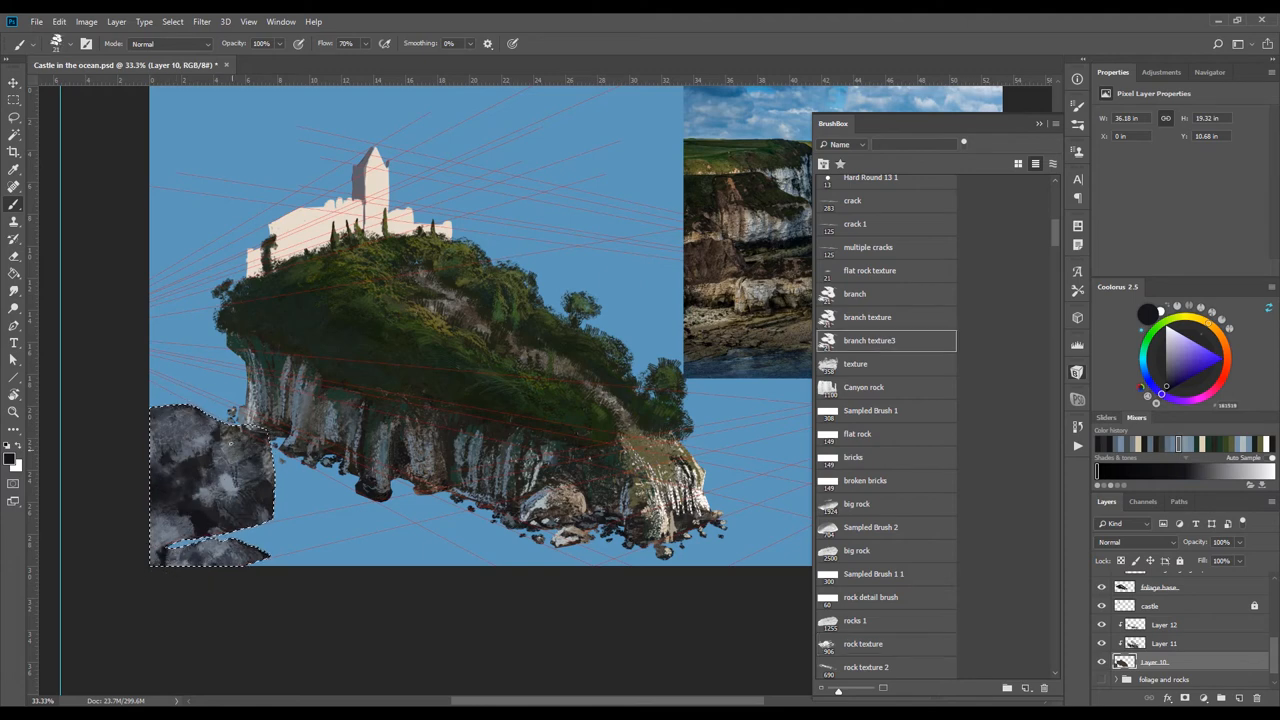
pyautogui.click(1039, 123)
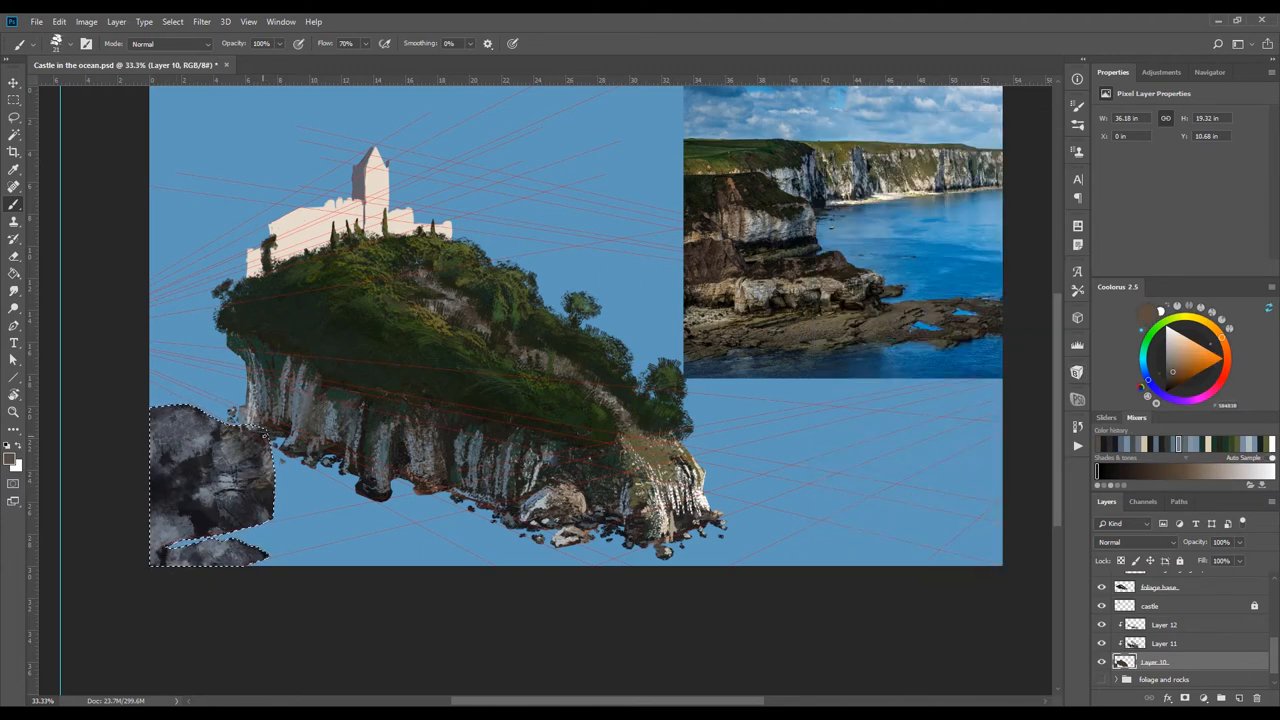